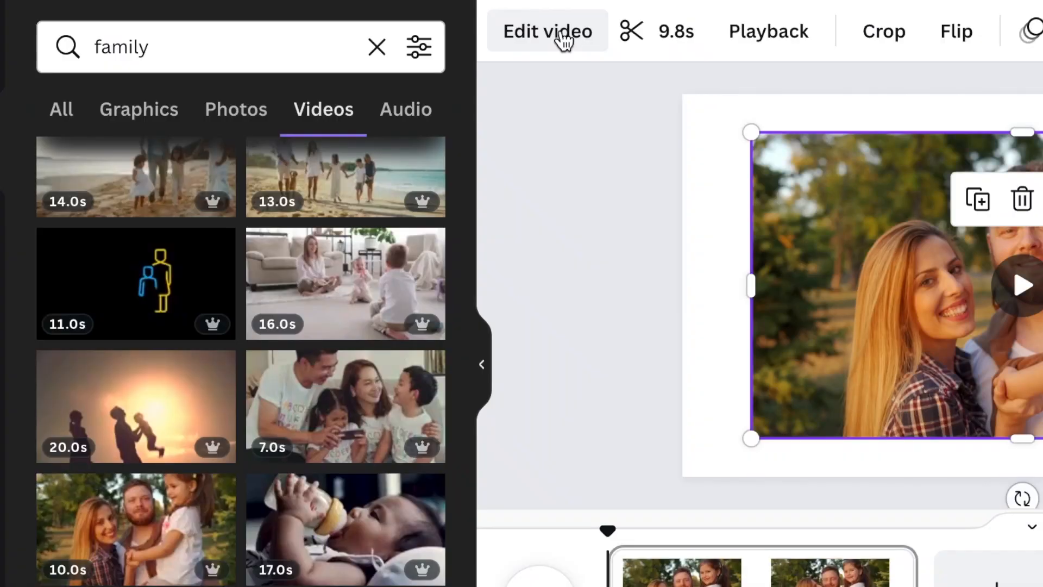
Remove the background from the family video clip using Background Remover
{"action": "left_click", "coordinate": [547, 30]}
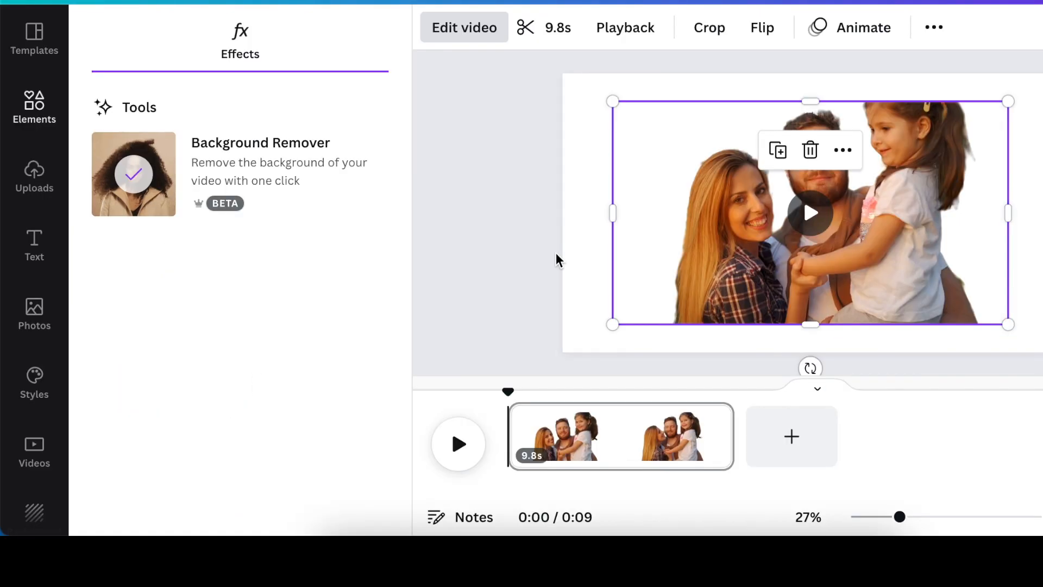
{"action": "mouse_move", "coordinate": [260, 217]}
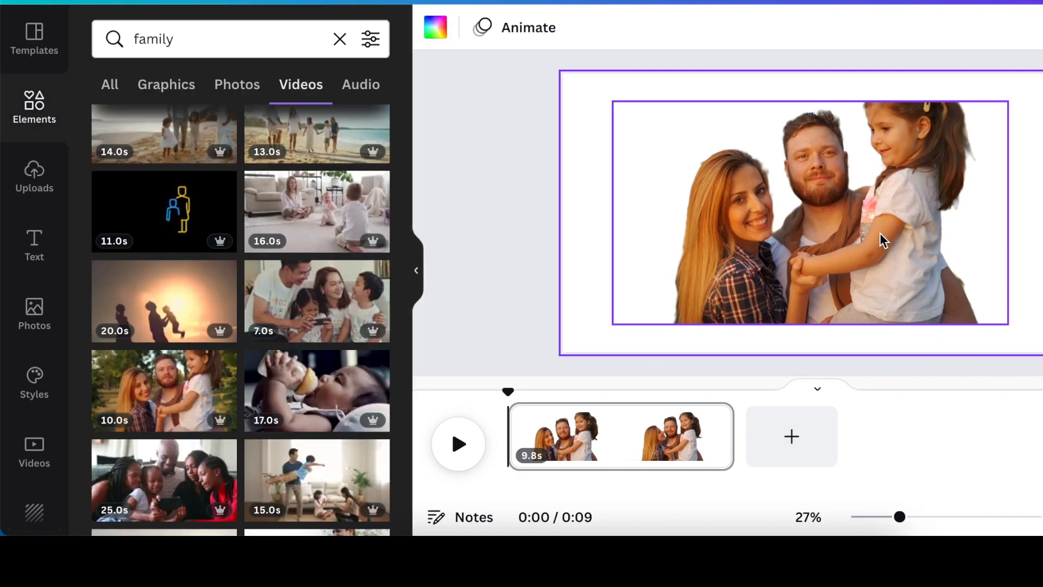
Deselect the family video and clear the 'family' element search
{"action": "left_click", "coordinate": [592, 224]}
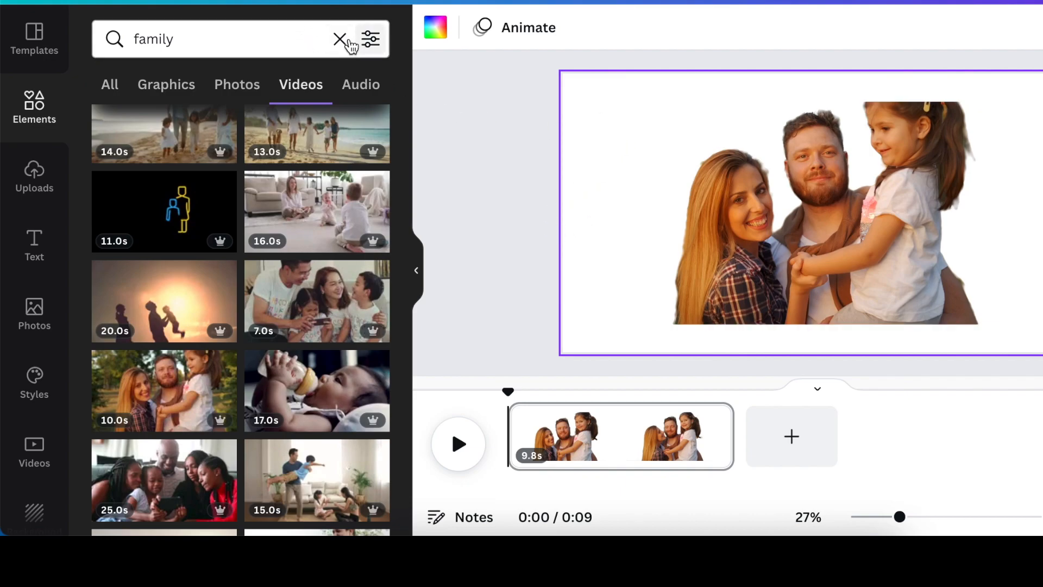
{"action": "left_click", "coordinate": [340, 38]}
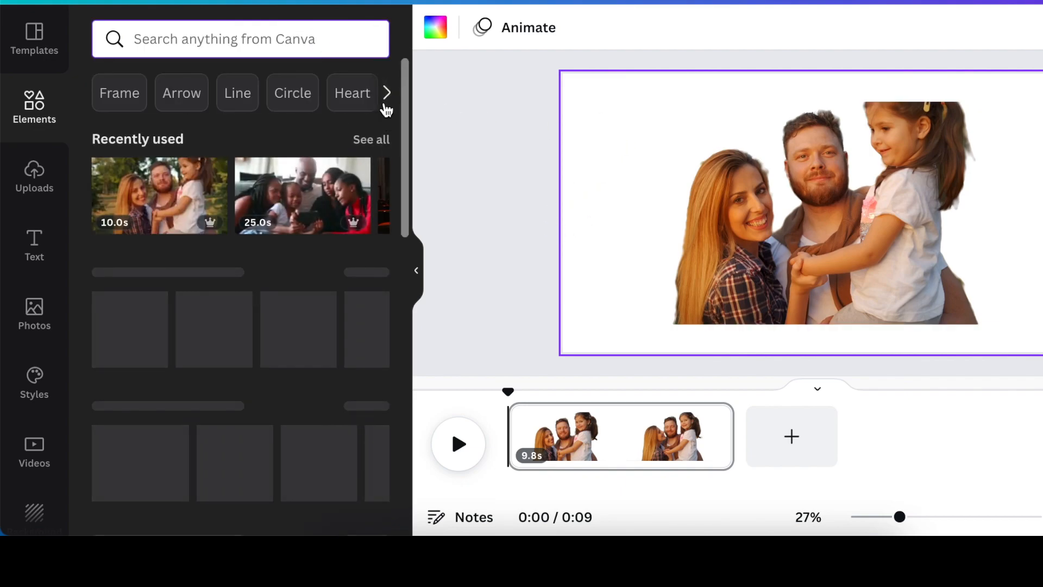
Send the cinema theater image behind the family clip and play the composite
{"action": "scroll", "scroll_direction": "down", "scroll_amount": 3}
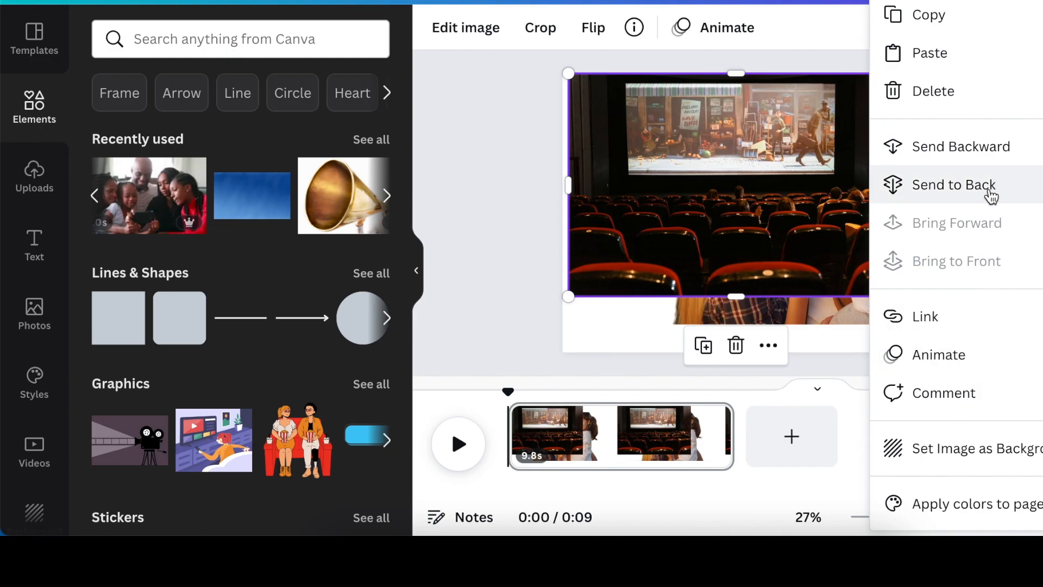
{"action": "left_click", "coordinate": [954, 184]}
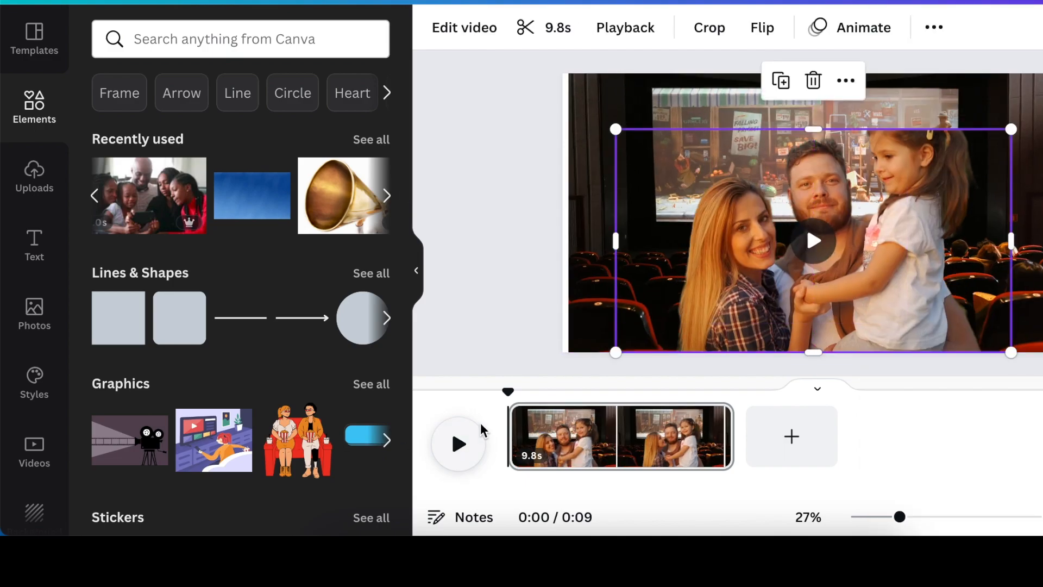
{"action": "left_click", "coordinate": [458, 445]}
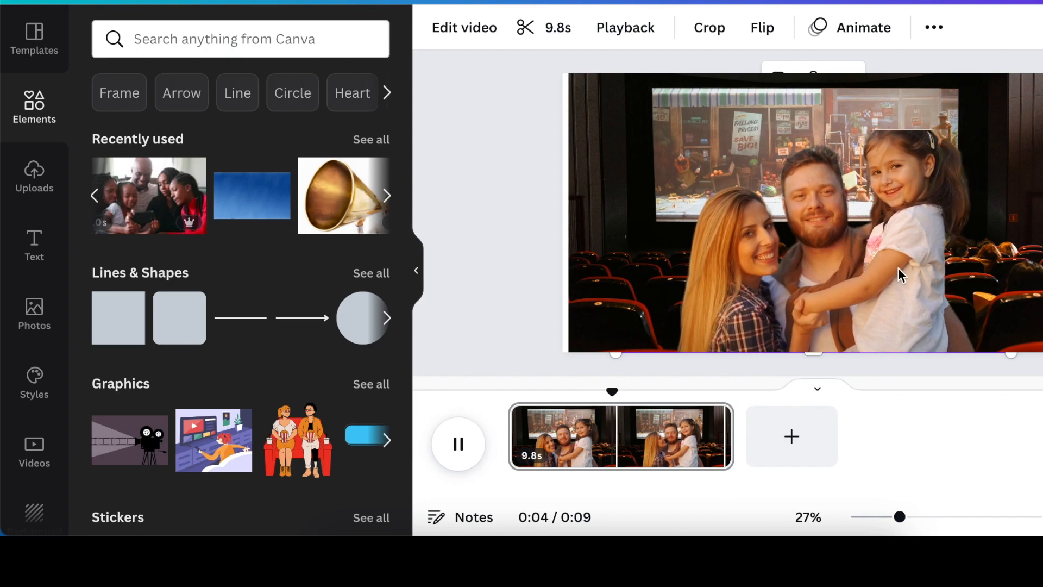